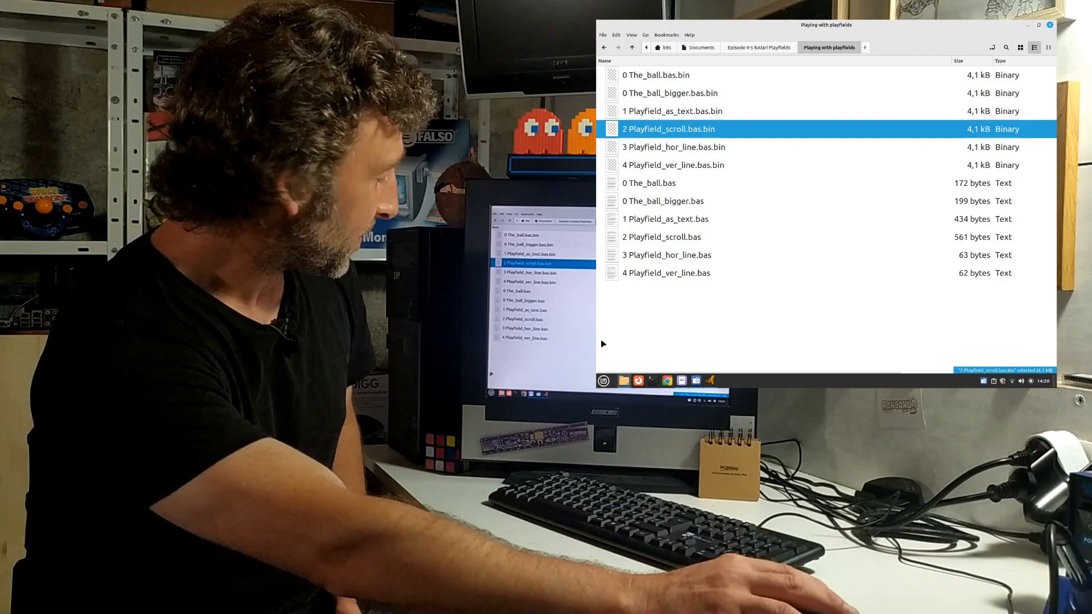
mouse_move(667, 381)
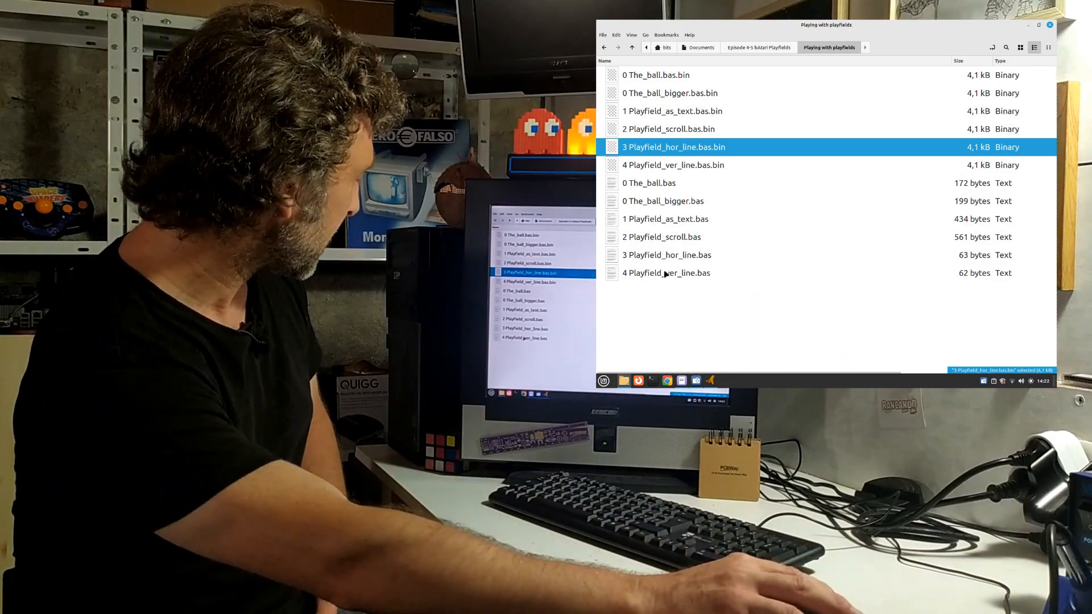
- Open '4 Playfield_ver_line.bas', the pfvline 3 4 9 program, from Nemo into Xed
double_click(666, 272)
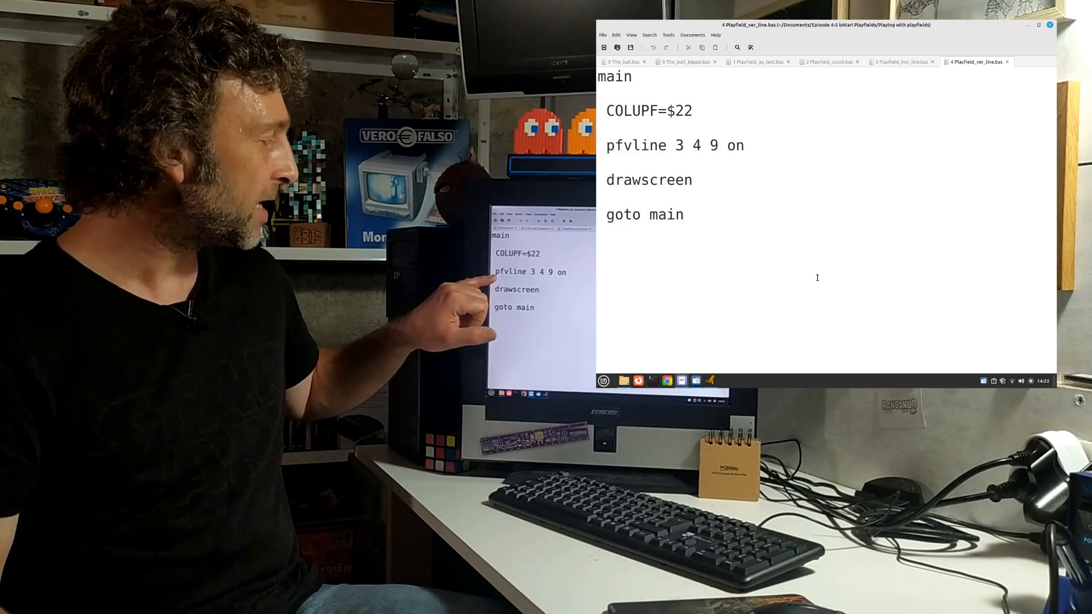